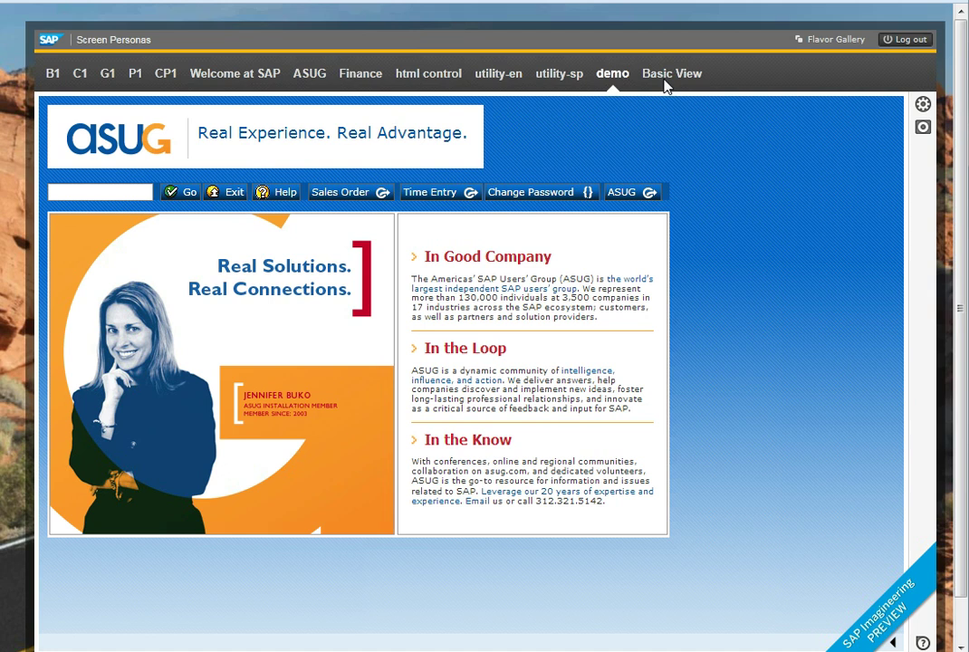
- Switch between the ASUG demo flavor and Basic View, ending on Basic View's SAP Easy Access screen
left_click(672, 72)
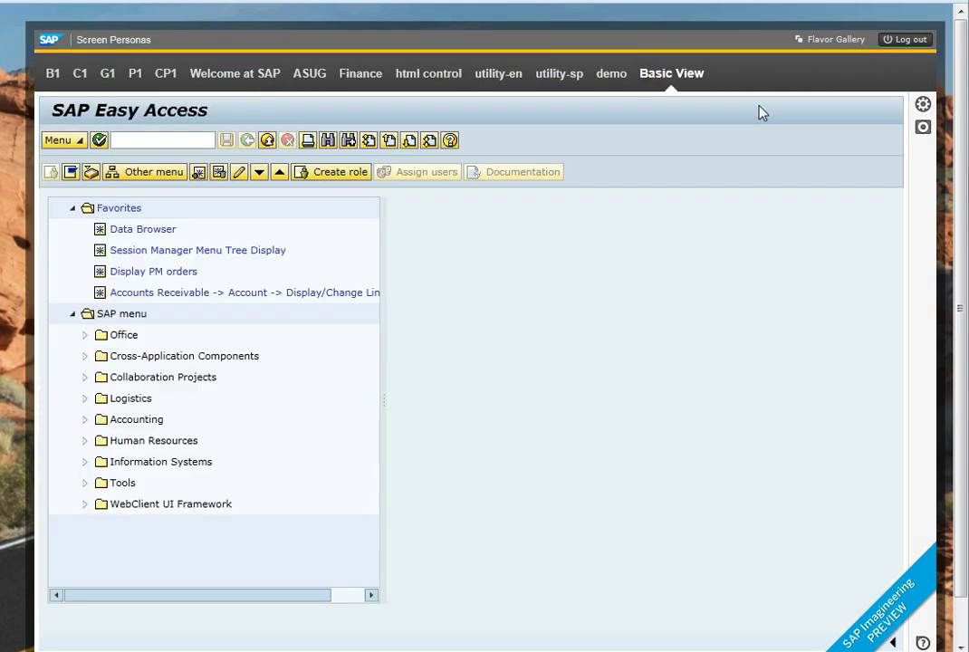
left_click(308, 73)
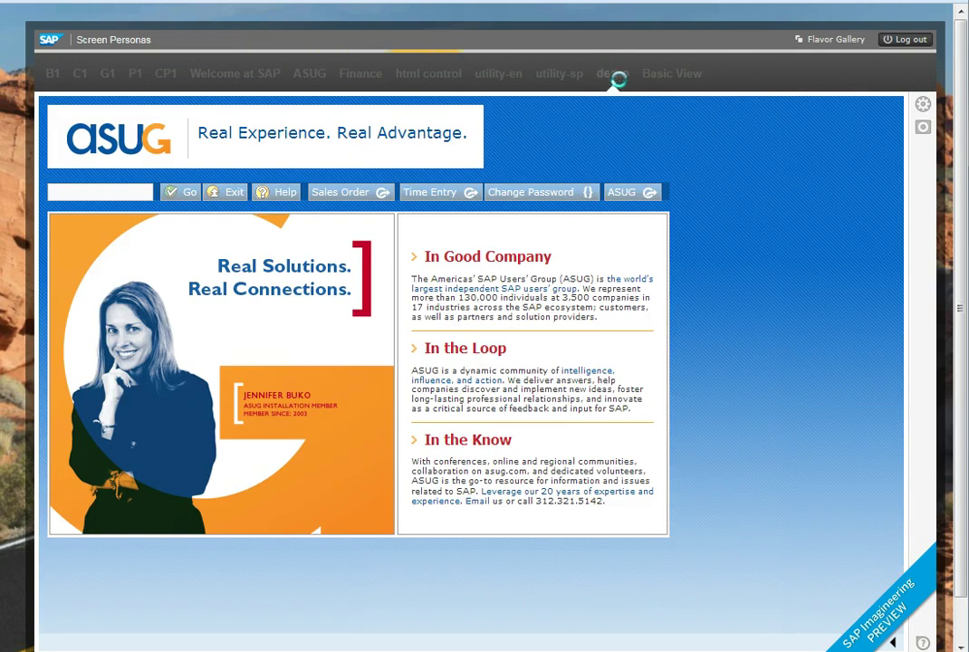
left_click(612, 73)
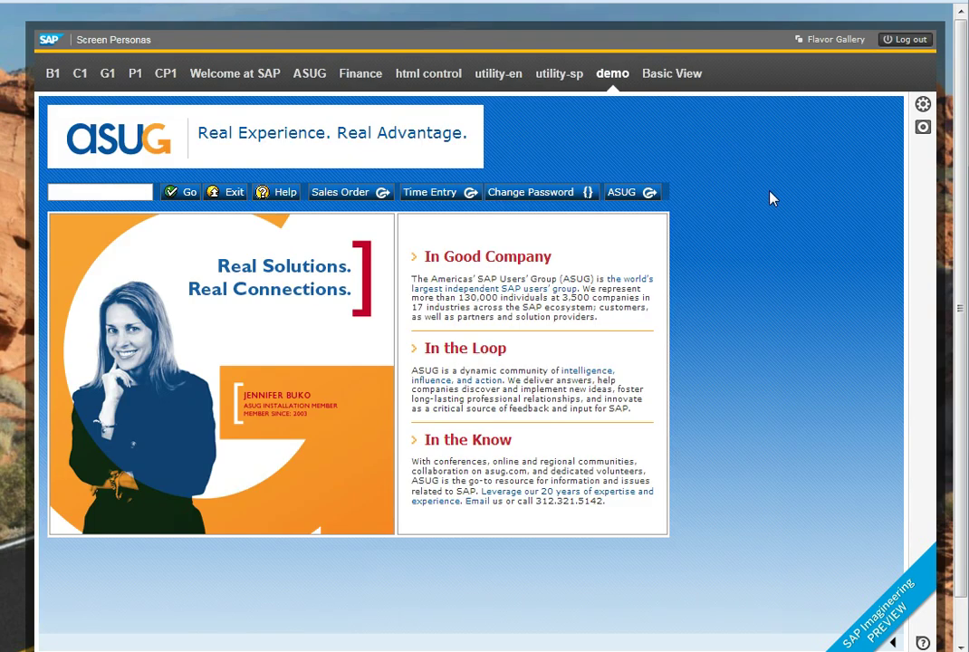
mouse_move(540, 192)
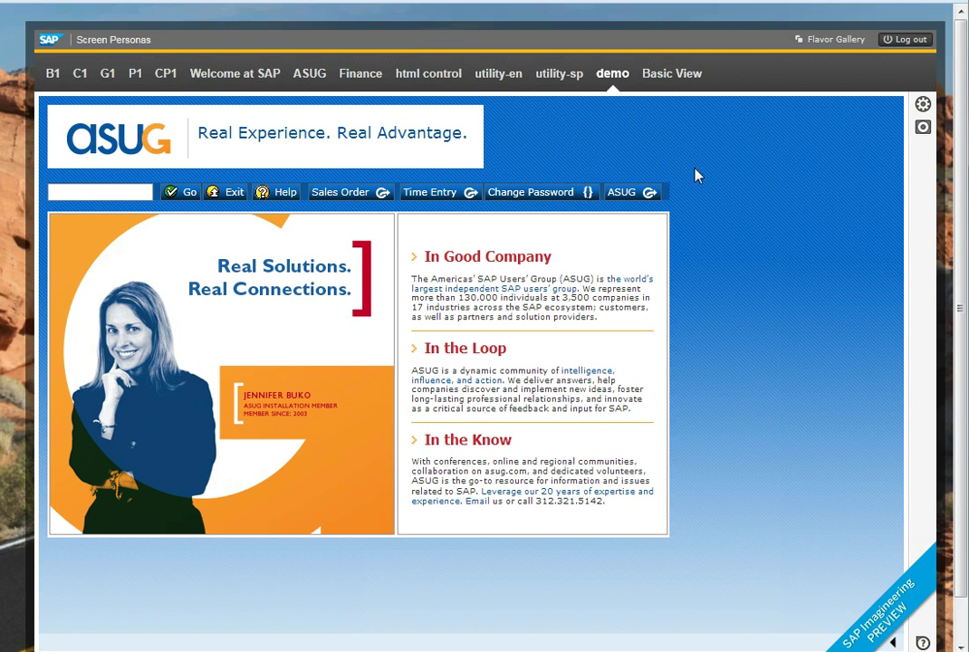
mouse_move(688, 148)
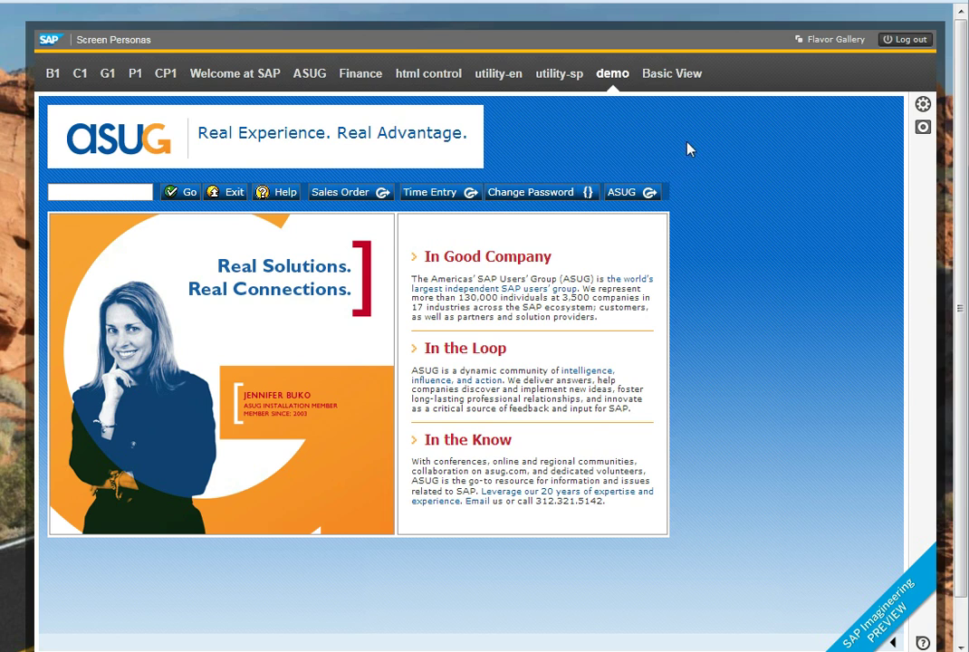
left_click(672, 72)
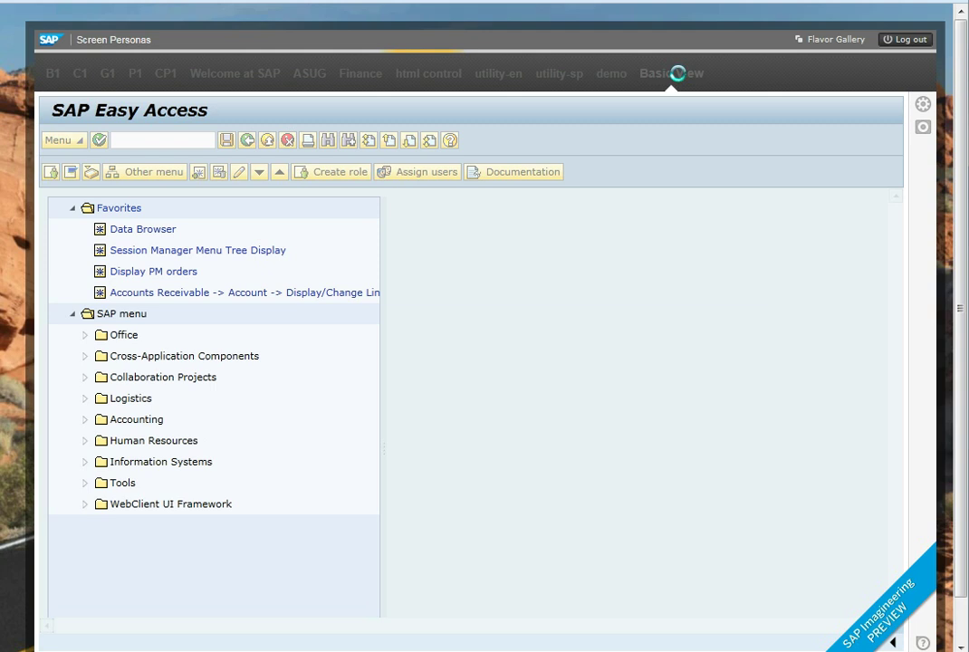
left_click(671, 73)
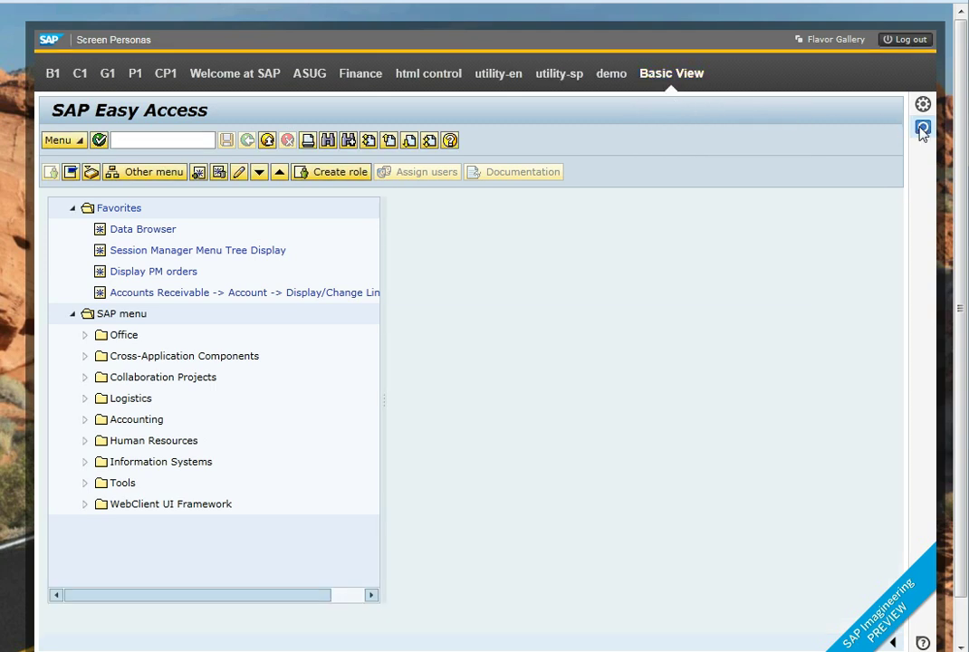
- Record a script: run transaction su01, enter user PERSONAS and bring up Change Password
left_click(161, 139)
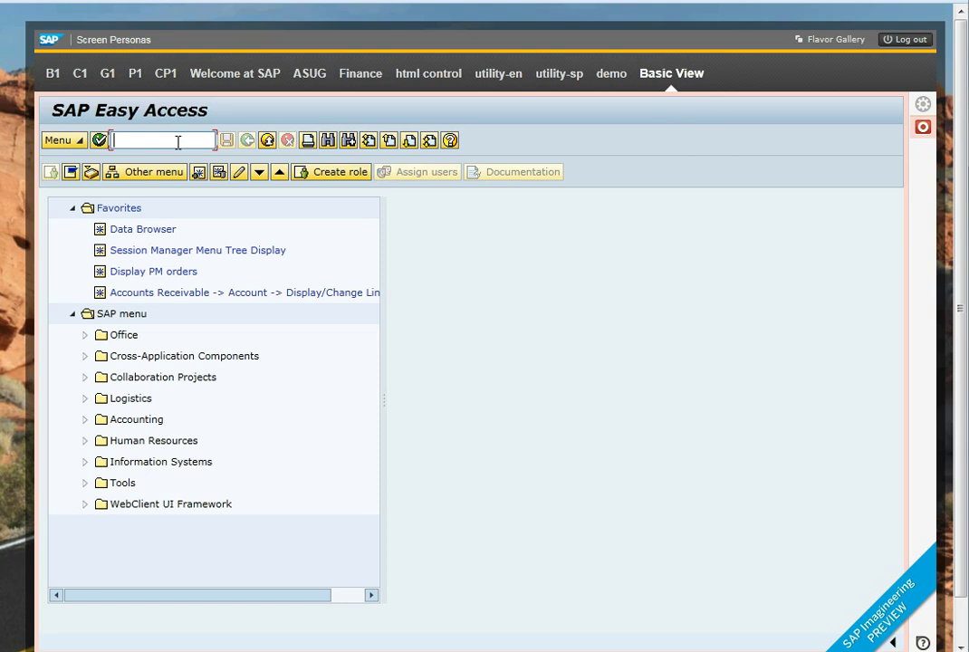
type("su01")
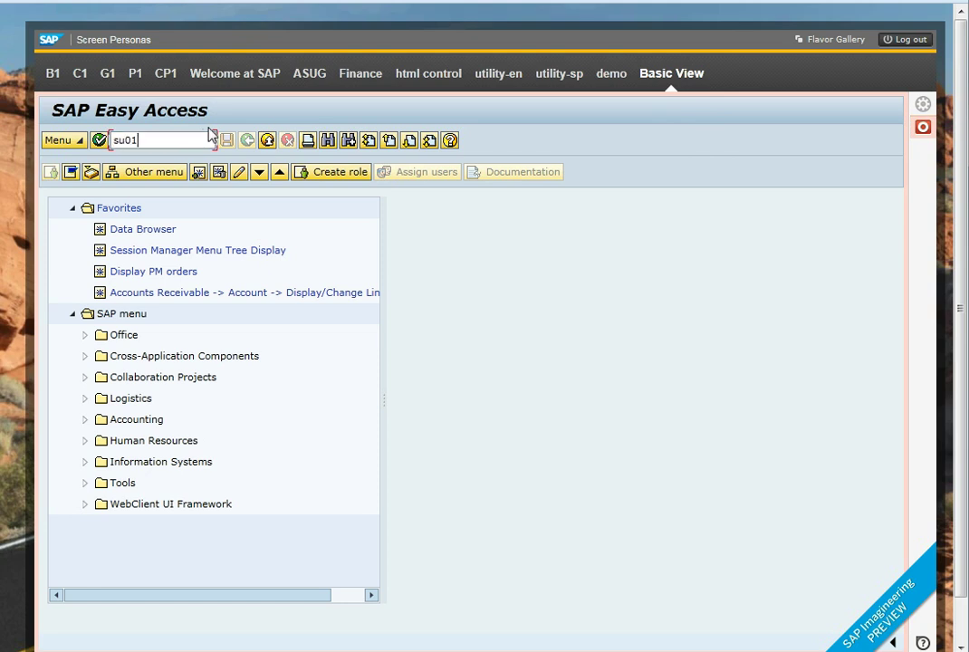
key("Enter")
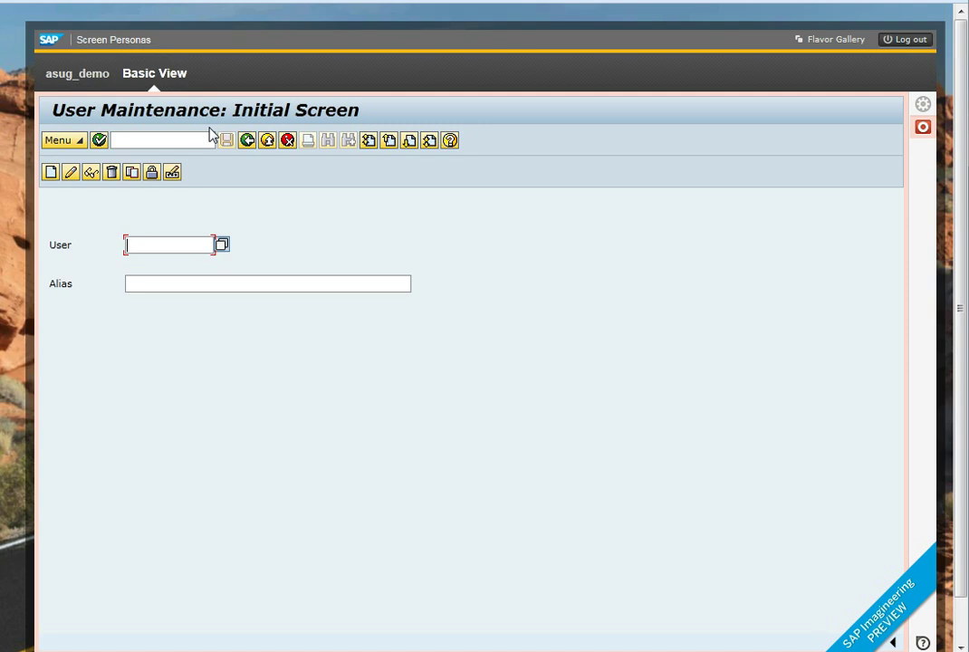
type("pex")
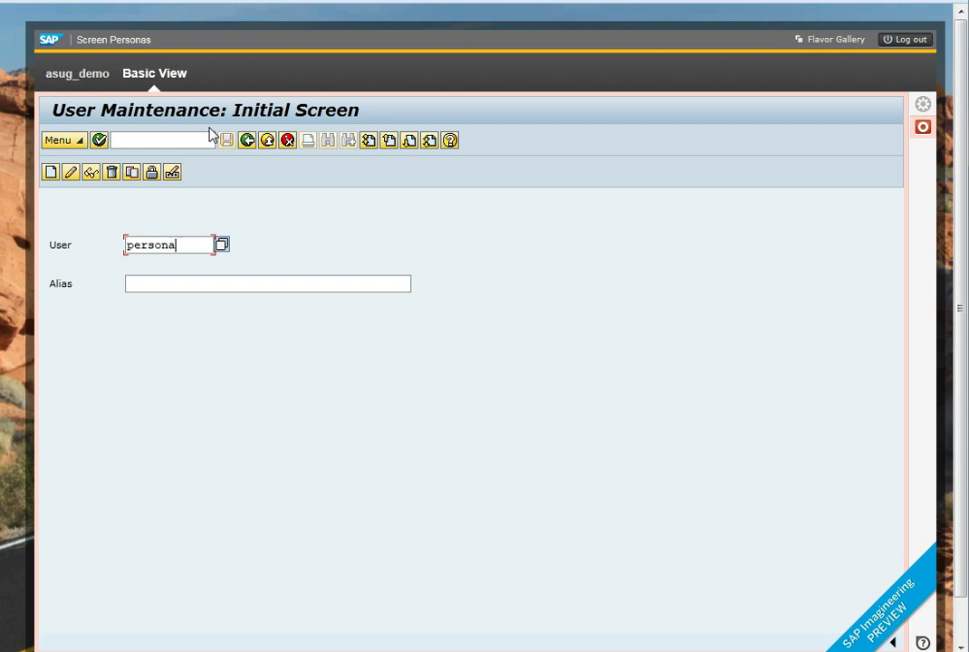
type("s")
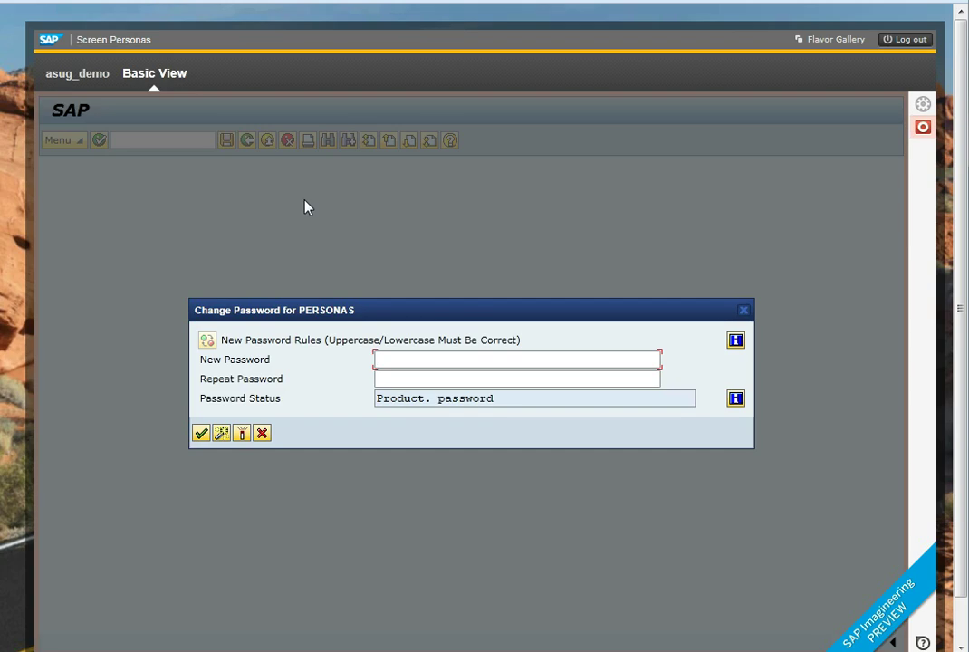
left_click(516, 359)
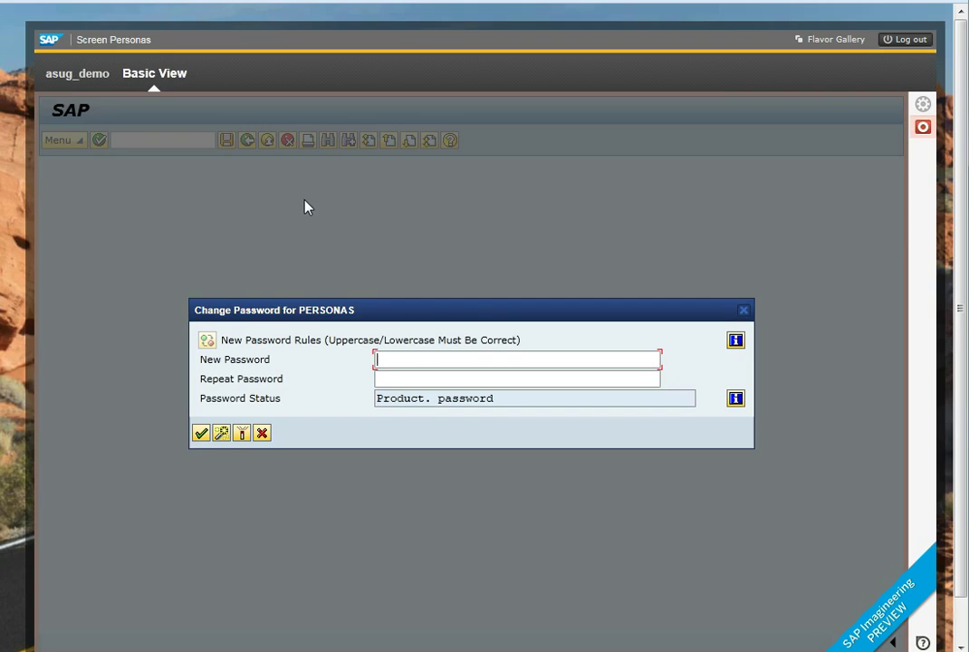
mouse_move(300, 212)
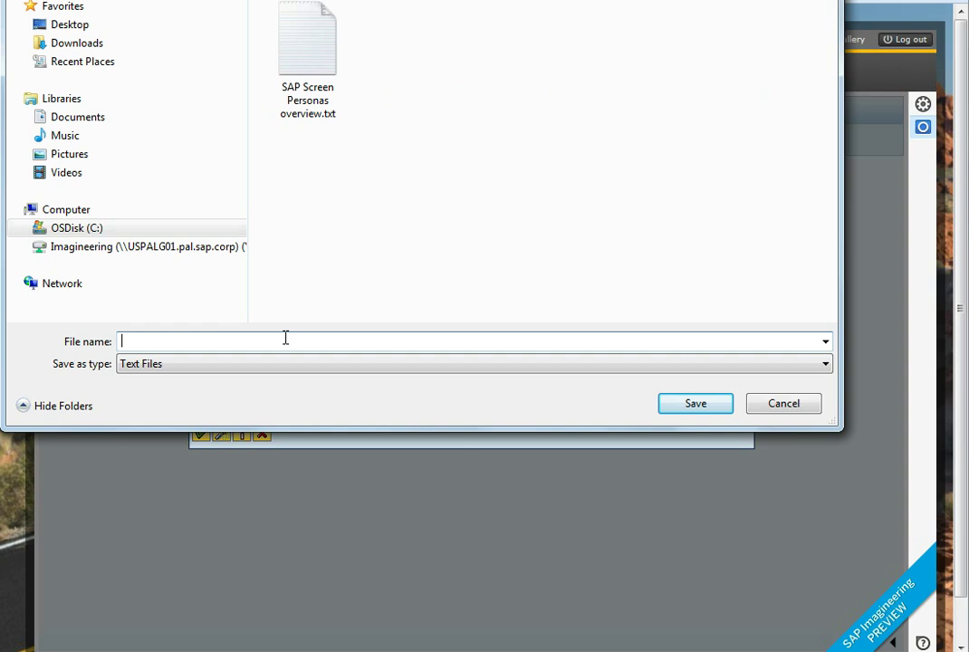
- Save the recorded script as a text file named changepassword
type("chang")
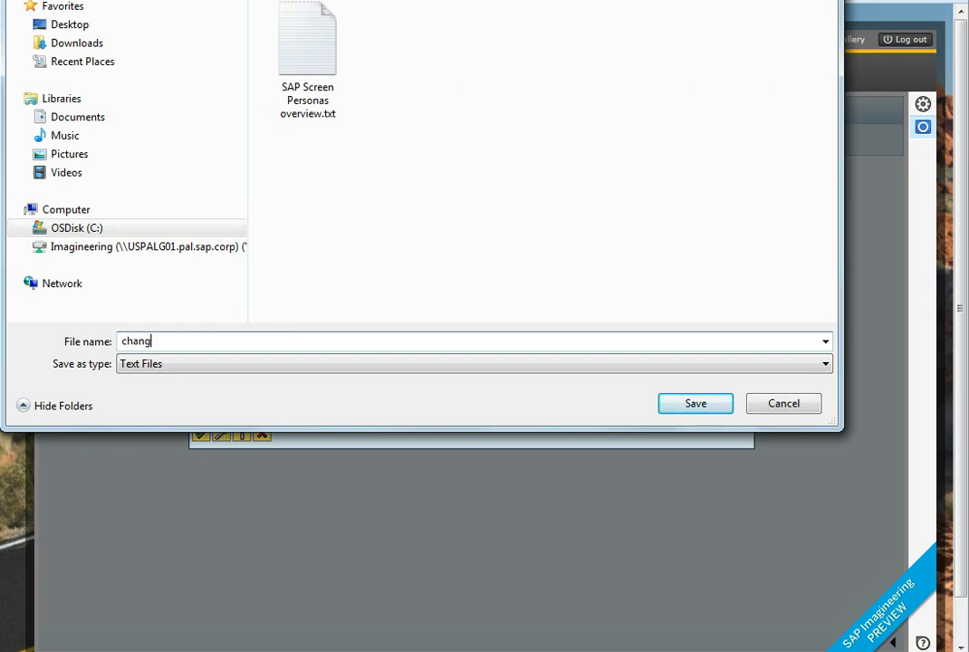
type("pa")
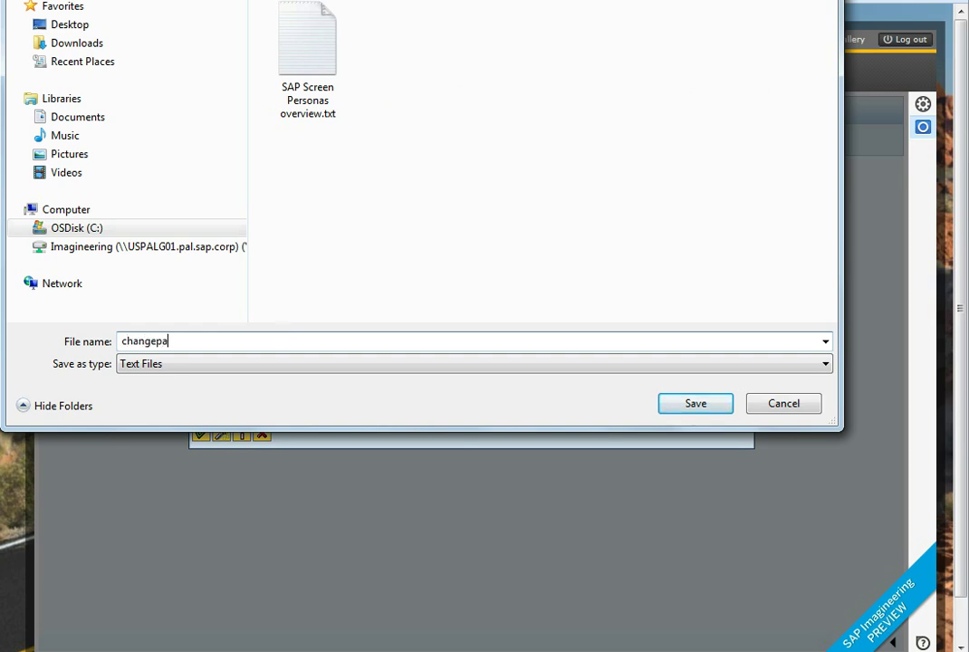
type("ssword")
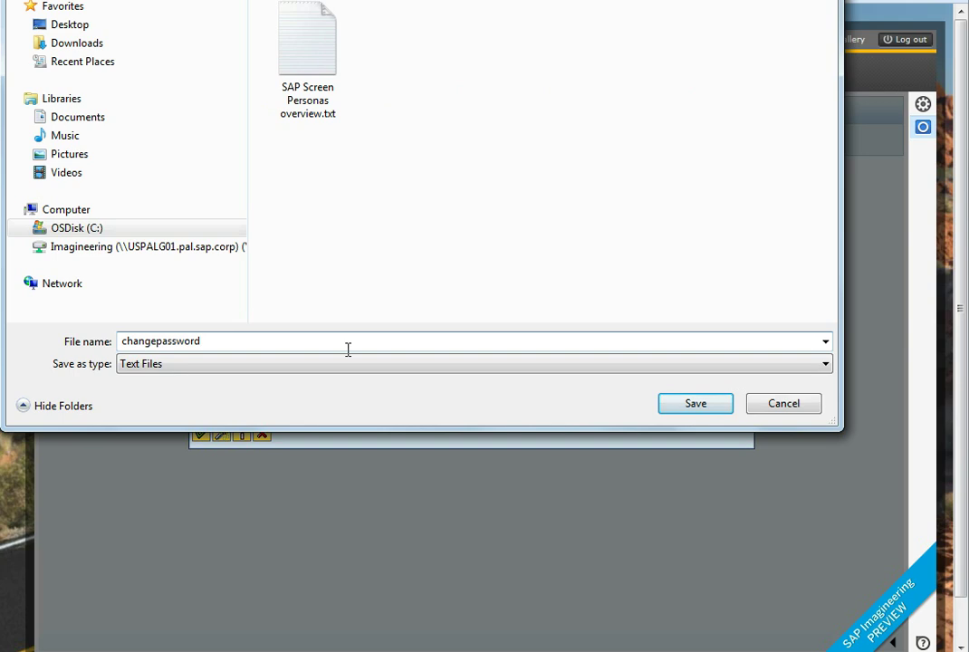
left_click(696, 402)
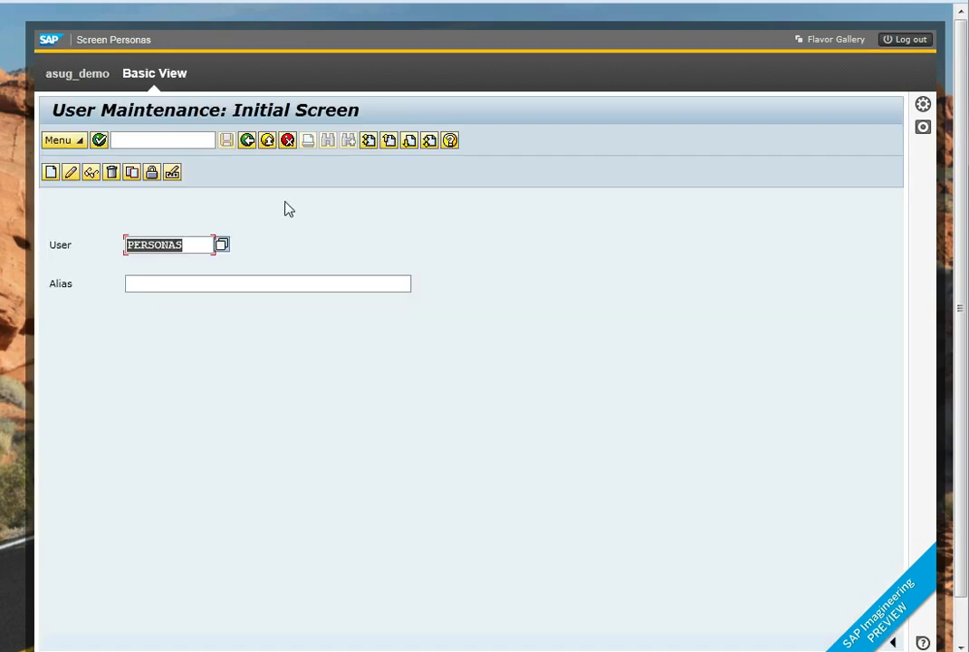
- Leave User Maintenance with /n and return to the ASUG demo flavor
type("/")
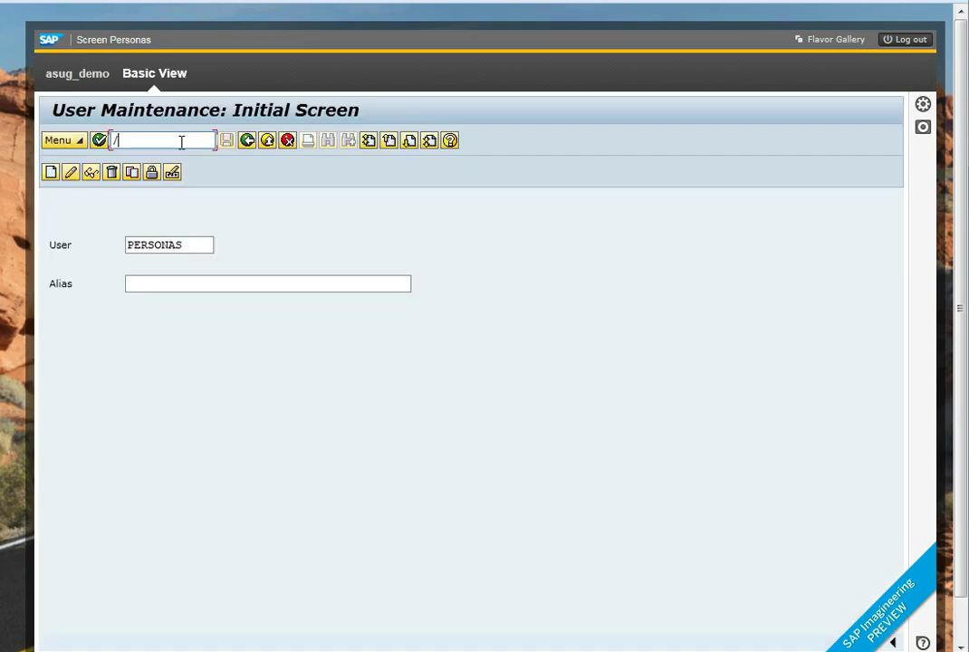
type("n")
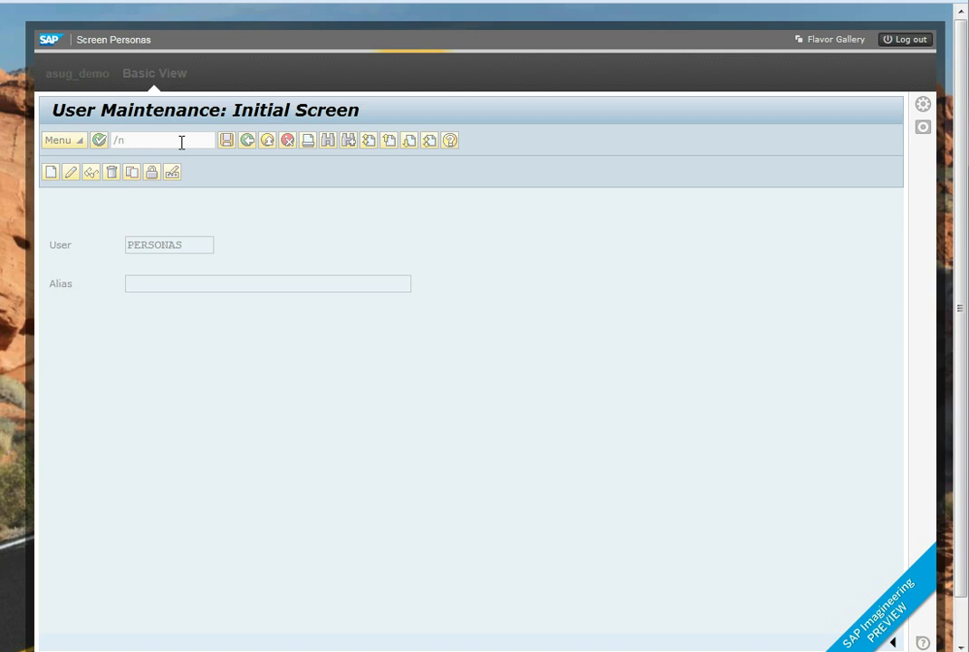
left_click(612, 73)
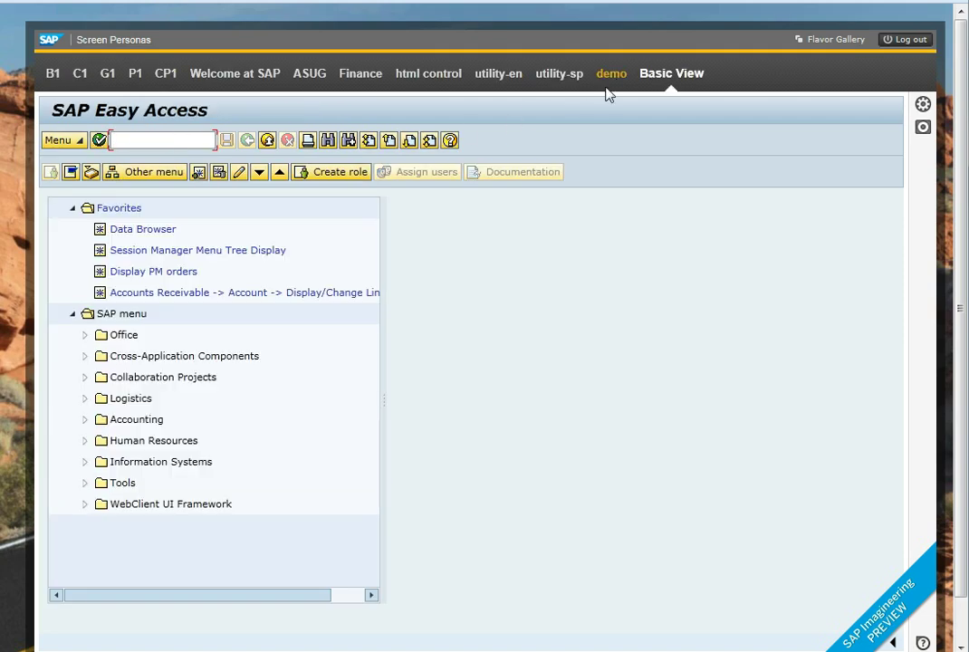
left_click(308, 72)
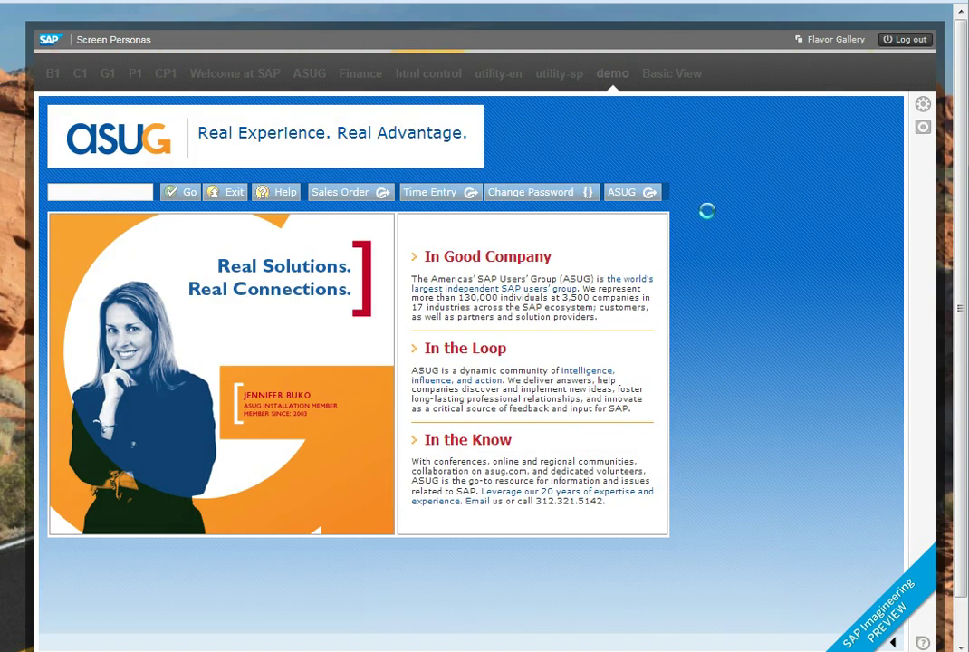
- Start editing the demo flavor from its Manage Flavor options
left_click(922, 104)
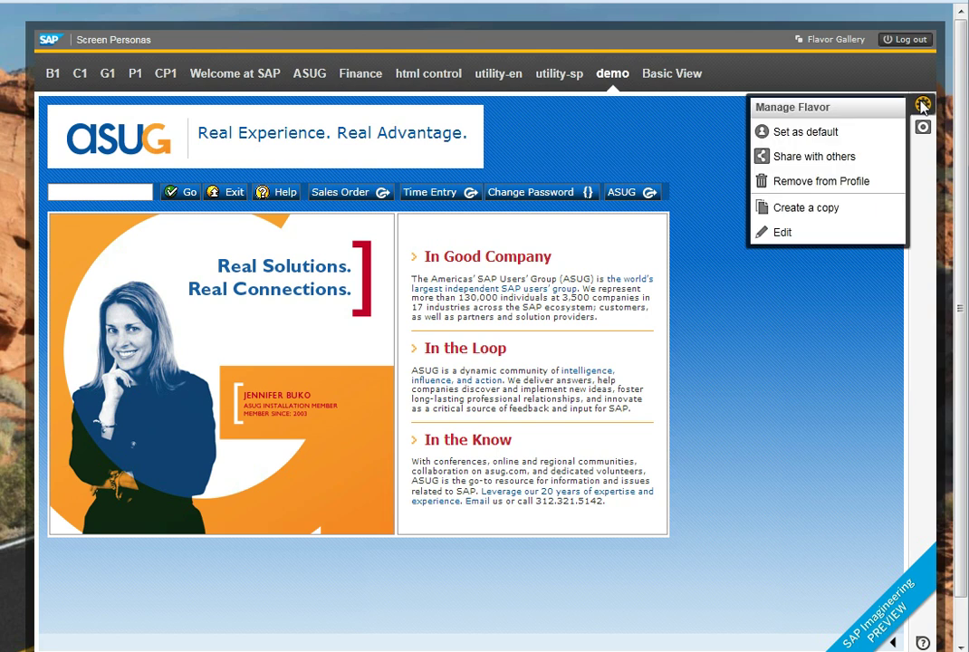
mouse_move(783, 232)
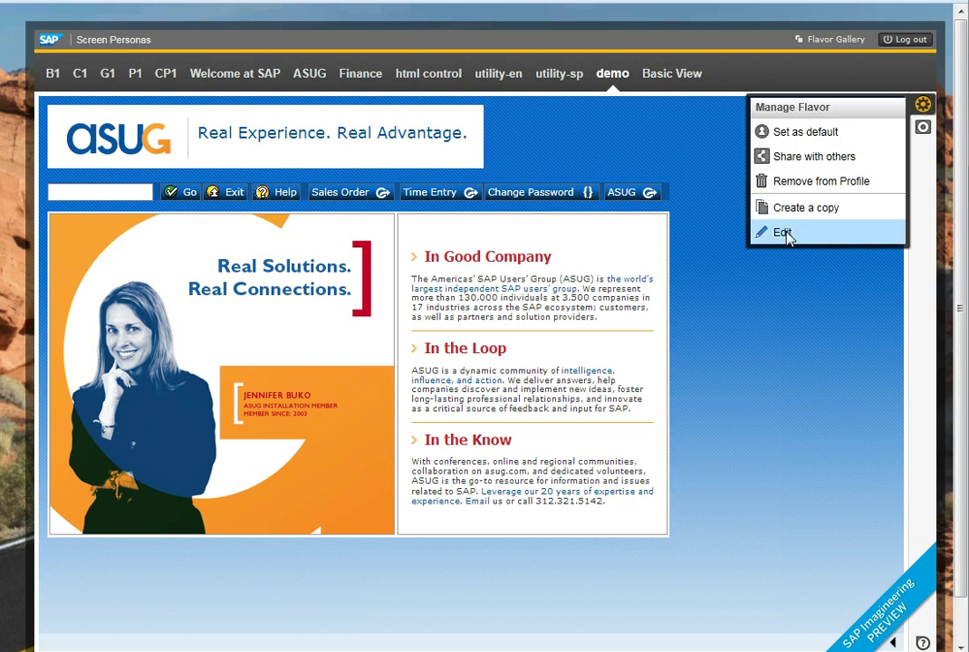
left_click(783, 232)
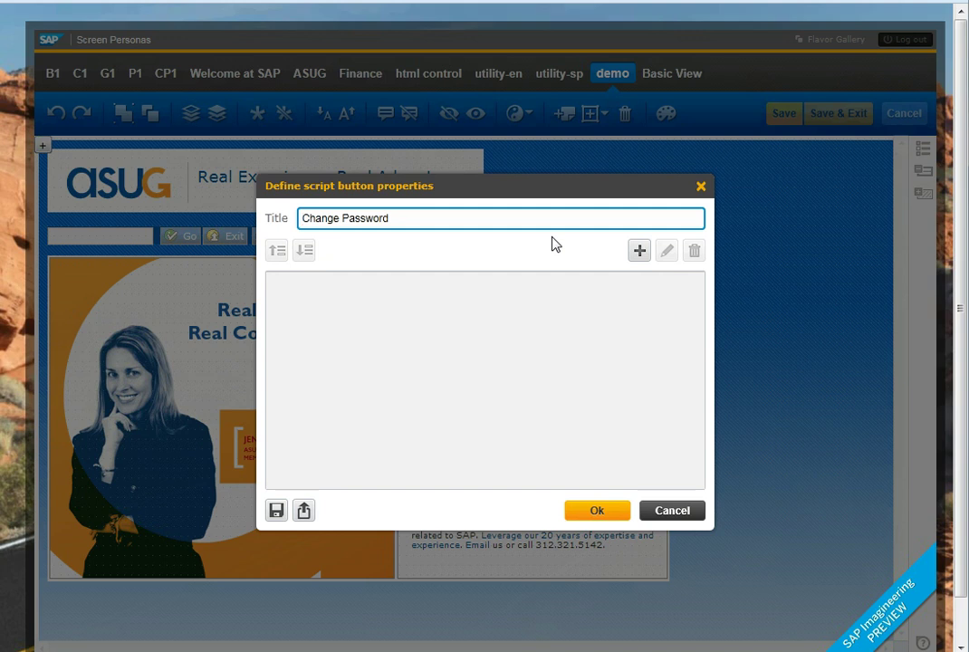
- Add a trial step to the Change Password button script, browse its actions, then discard it
left_click(637, 250)
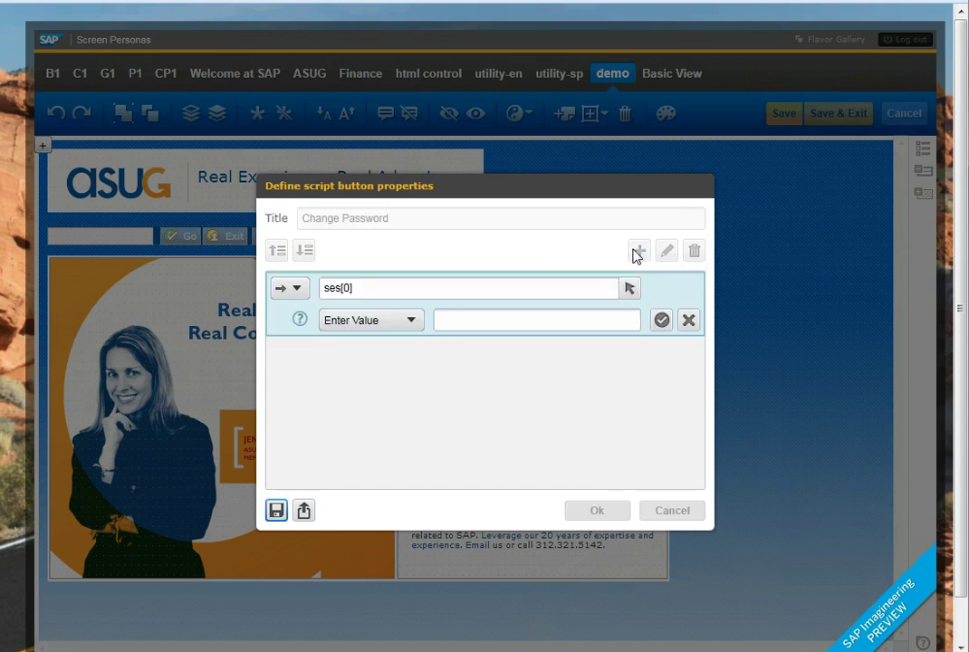
left_click(369, 319)
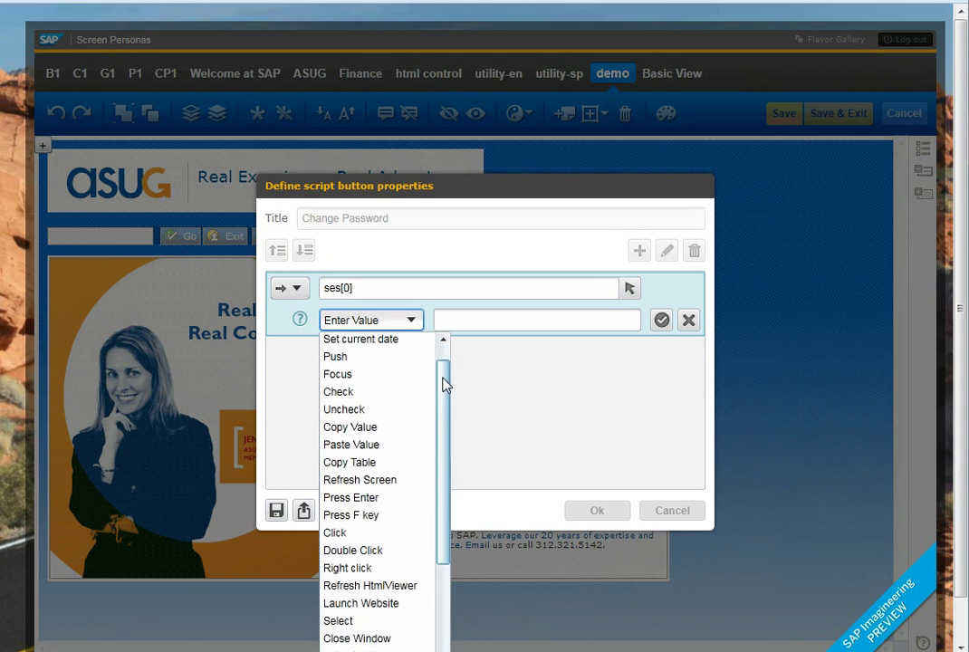
scroll("down", 3)
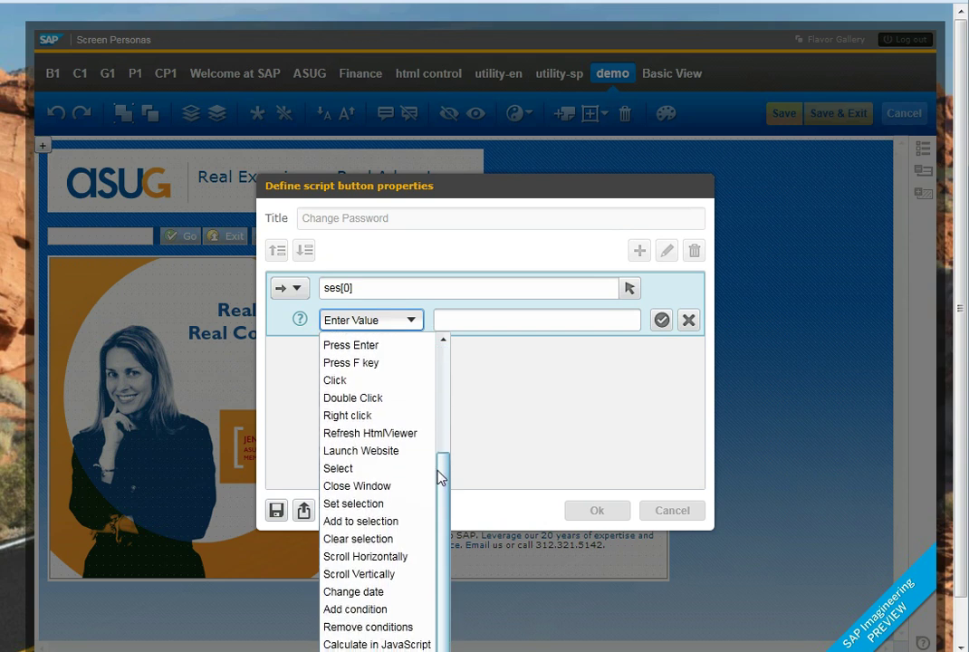
left_click(689, 319)
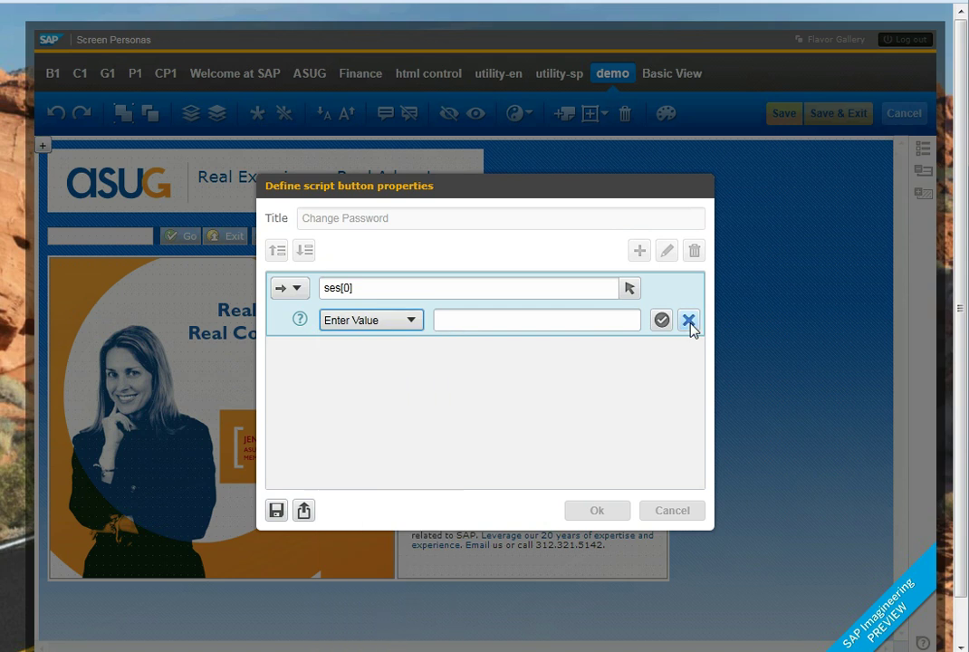
left_click(689, 319)
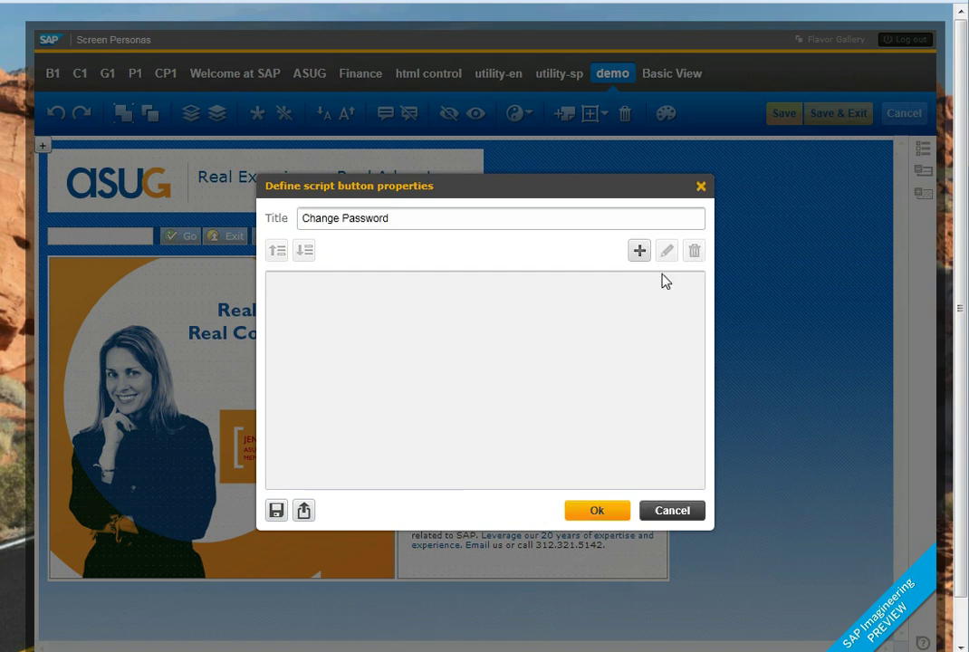
- Import changepassword.txt into the button script and review its su01 and final push steps
left_click(304, 511)
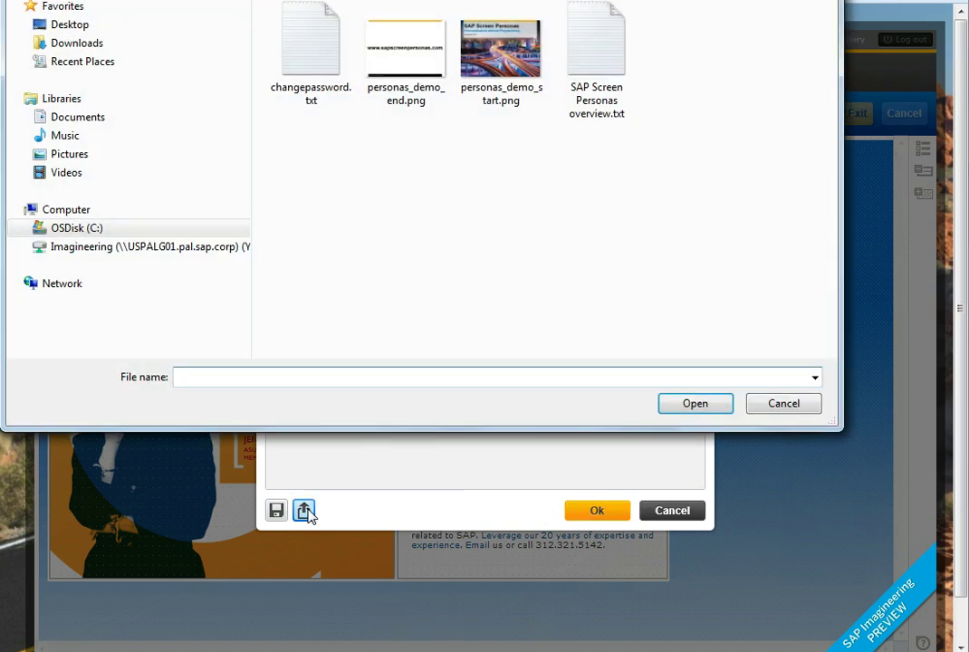
left_click(312, 40)
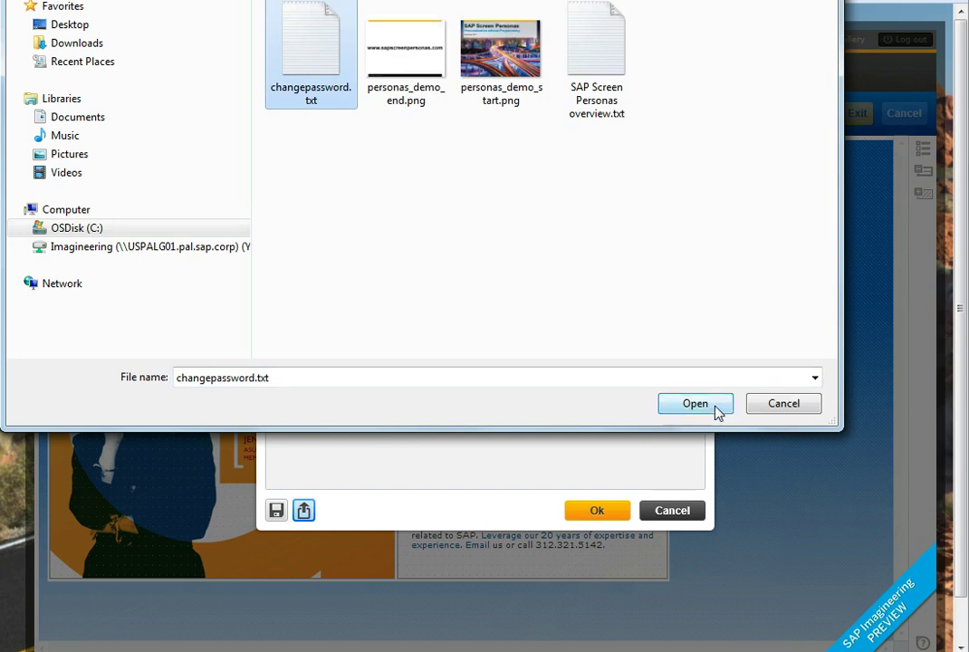
left_click(696, 402)
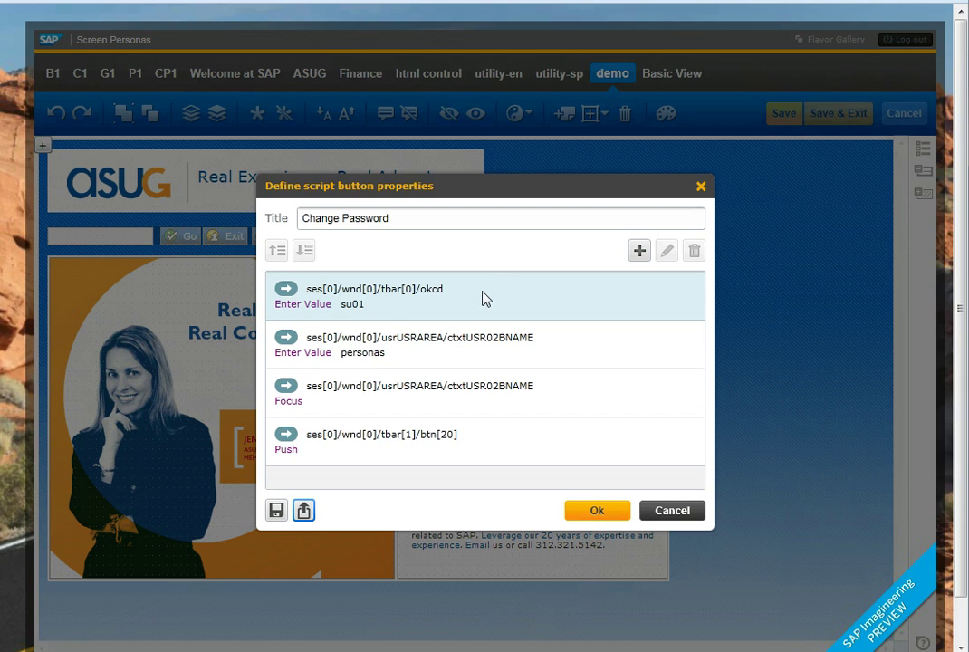
mouse_move(381, 312)
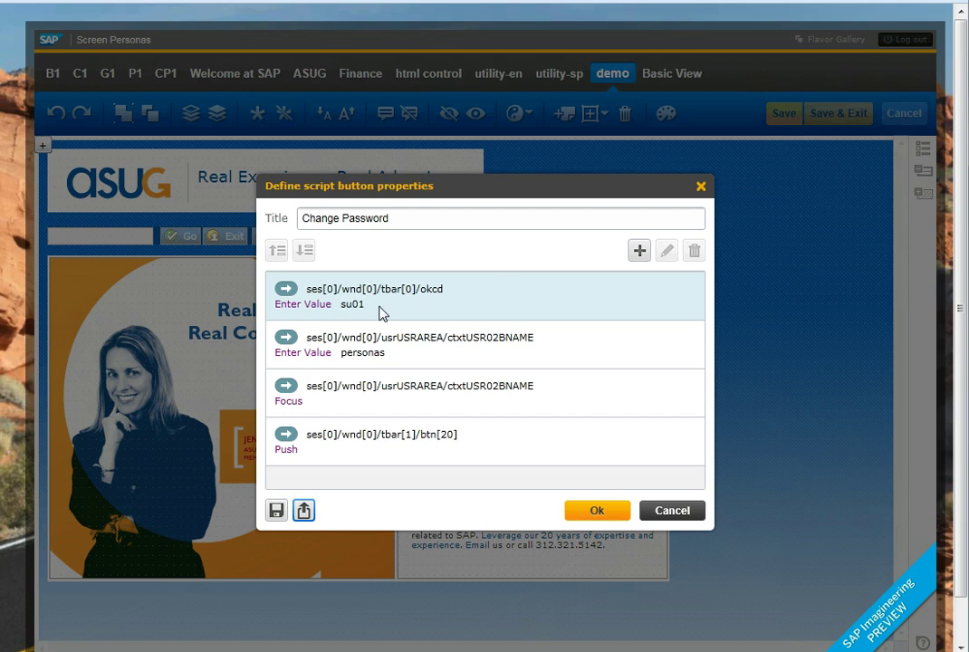
left_click(408, 344)
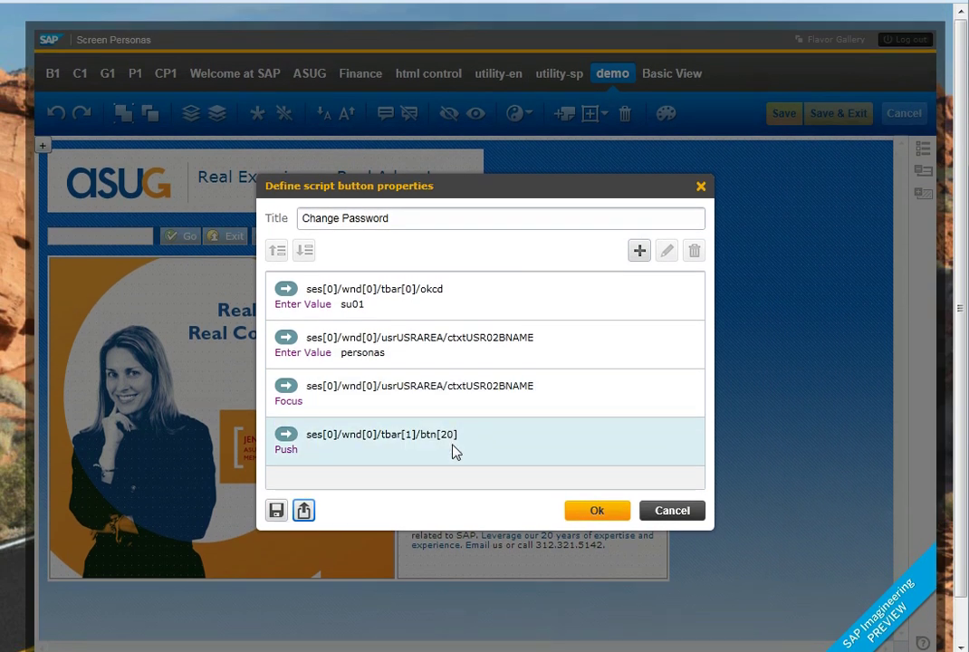
left_click(596, 511)
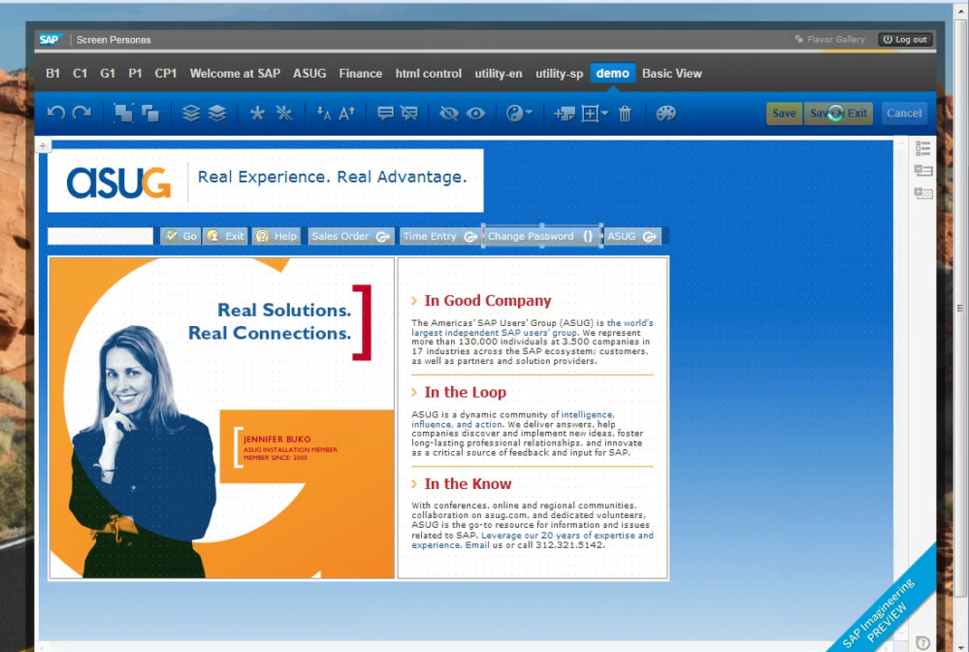
- Save the demo flavor changes and exit the editor
left_click(848, 113)
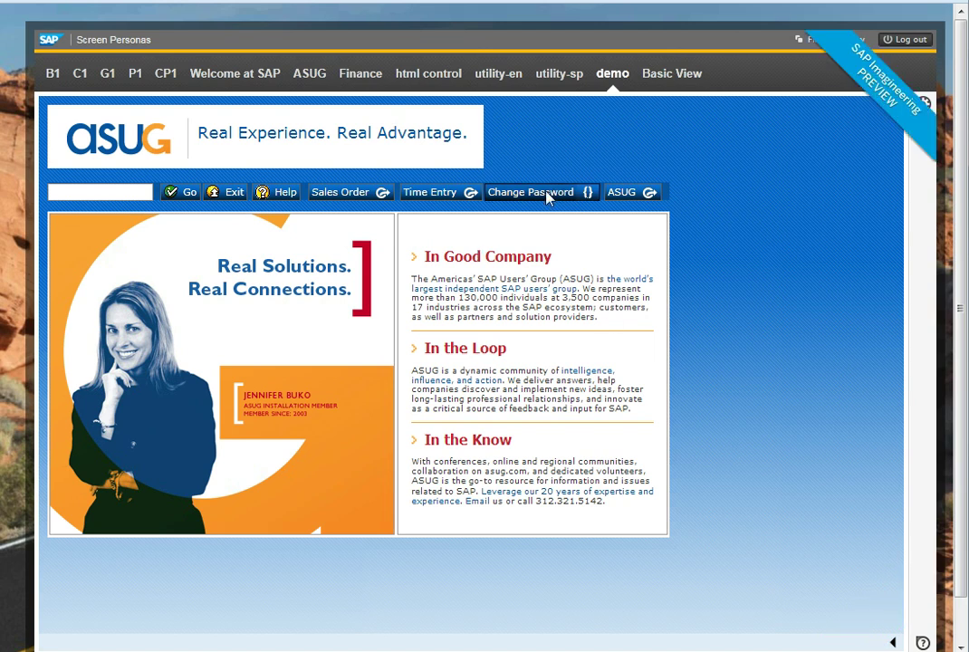
- Test the Change Password button, cancel the password dialog, and leave User Maintenance with /n
left_click(531, 192)
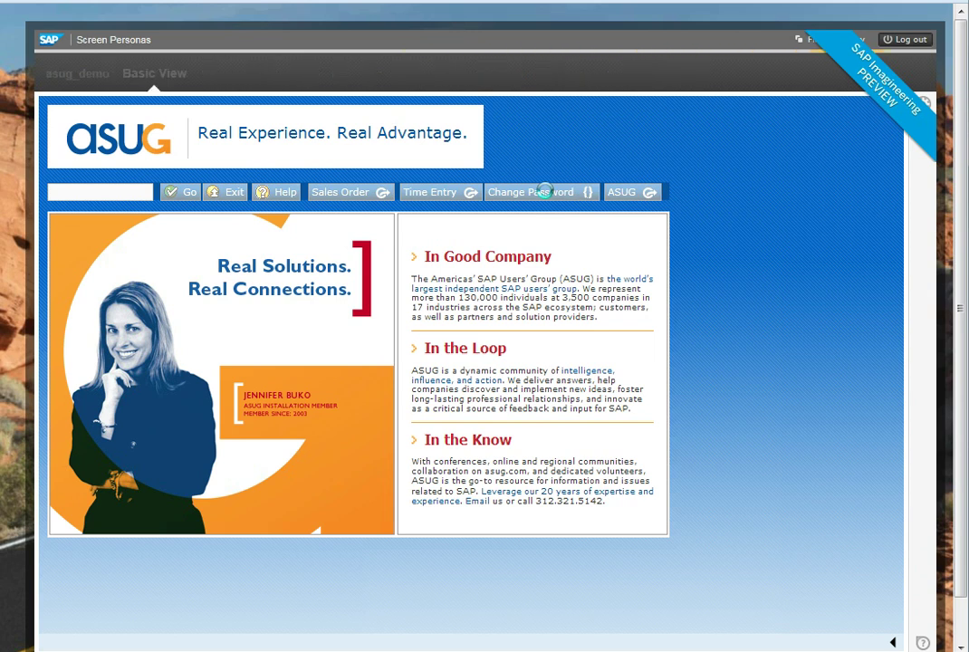
left_click(531, 192)
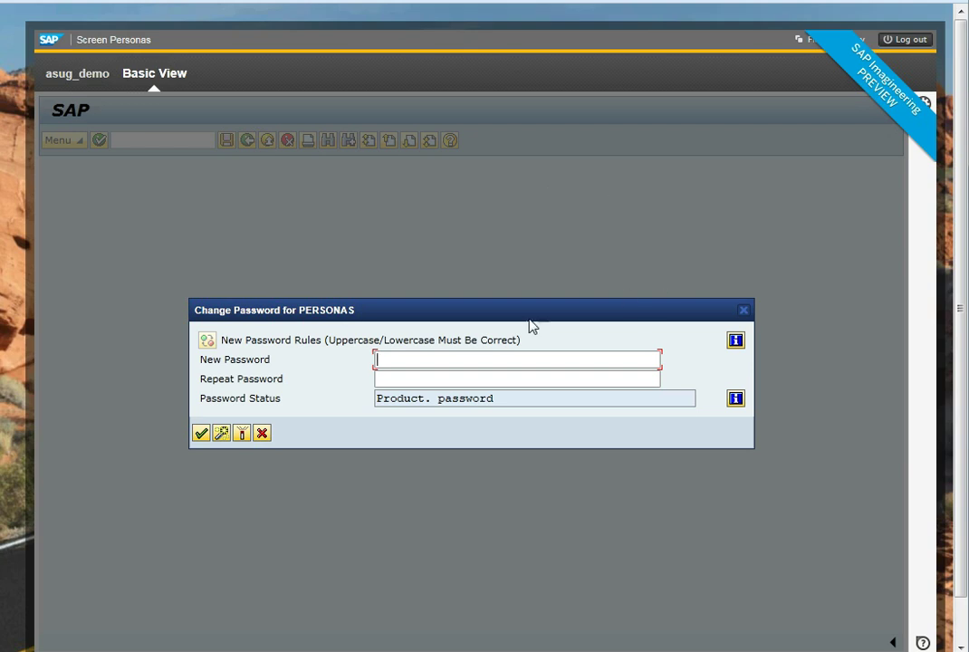
mouse_move(261, 435)
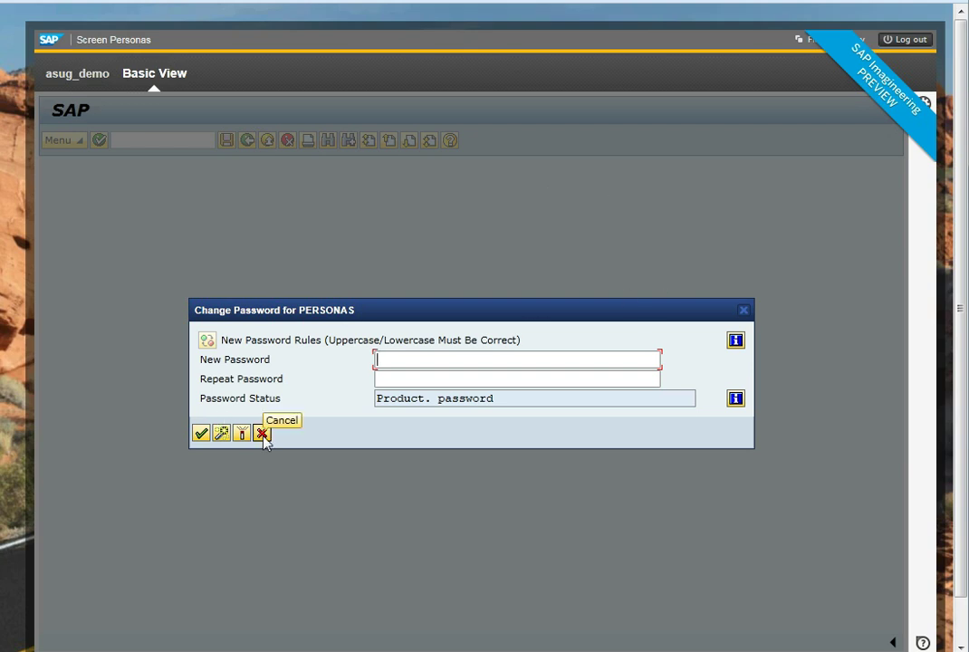
left_click(261, 435)
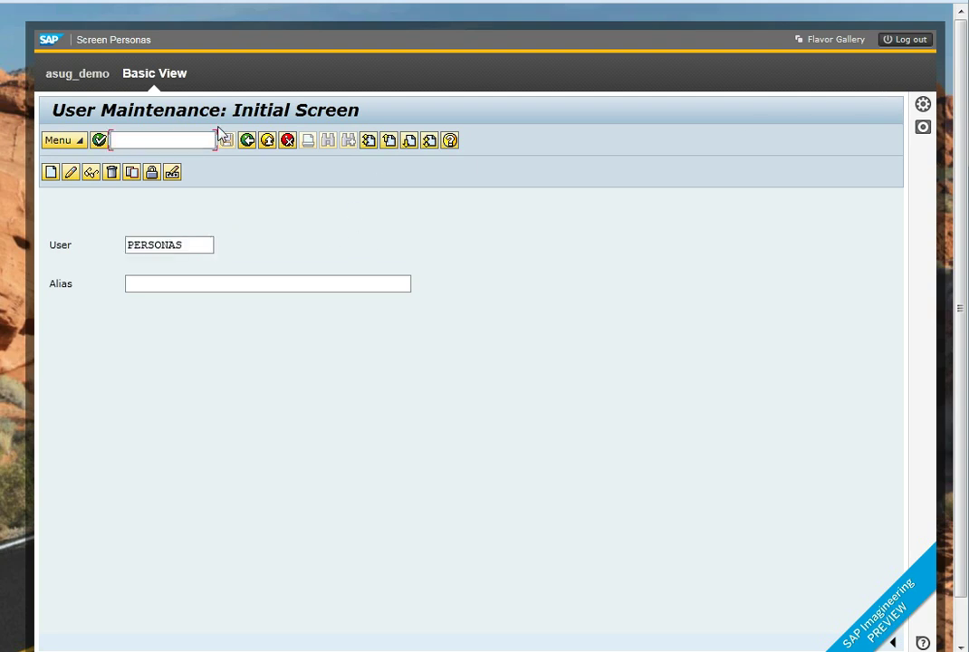
type("/n")
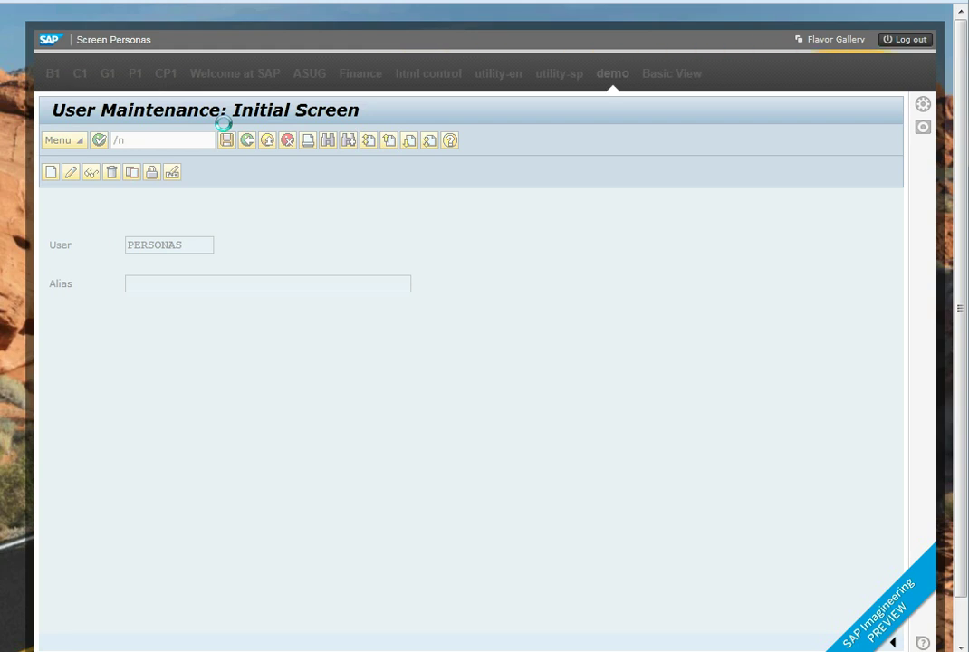
left_click(308, 72)
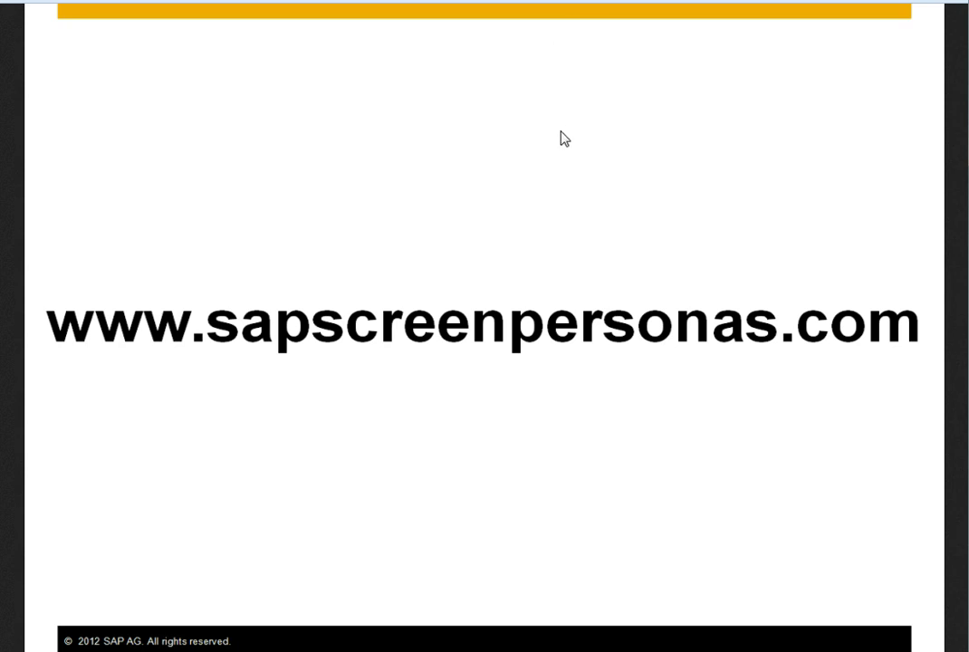
mouse_move(569, 136)
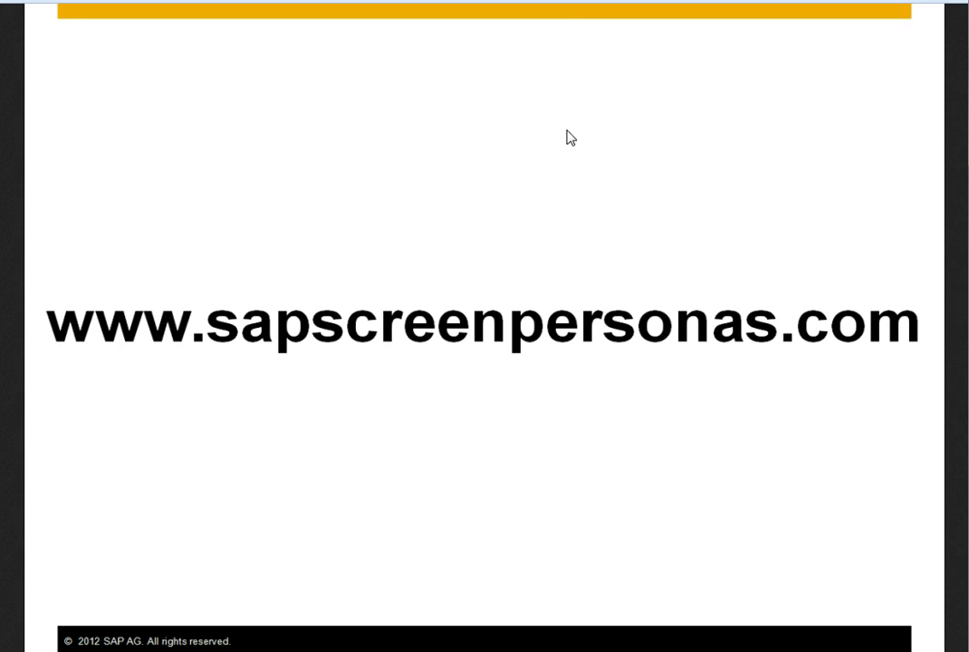